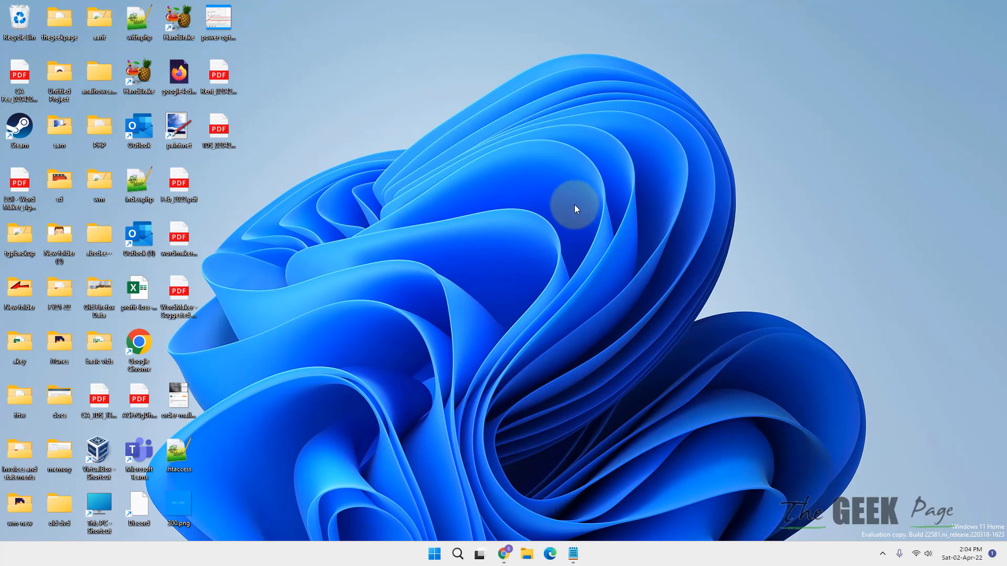
mouse_move(532, 187)
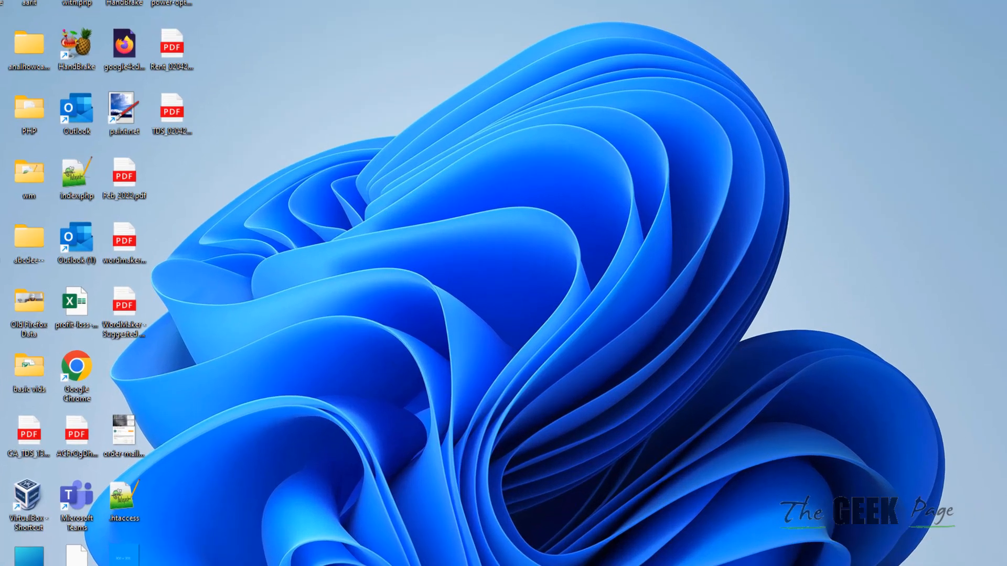
Search Windows for NCPA.CPL and launch it to reach Network Connections
key(Super)
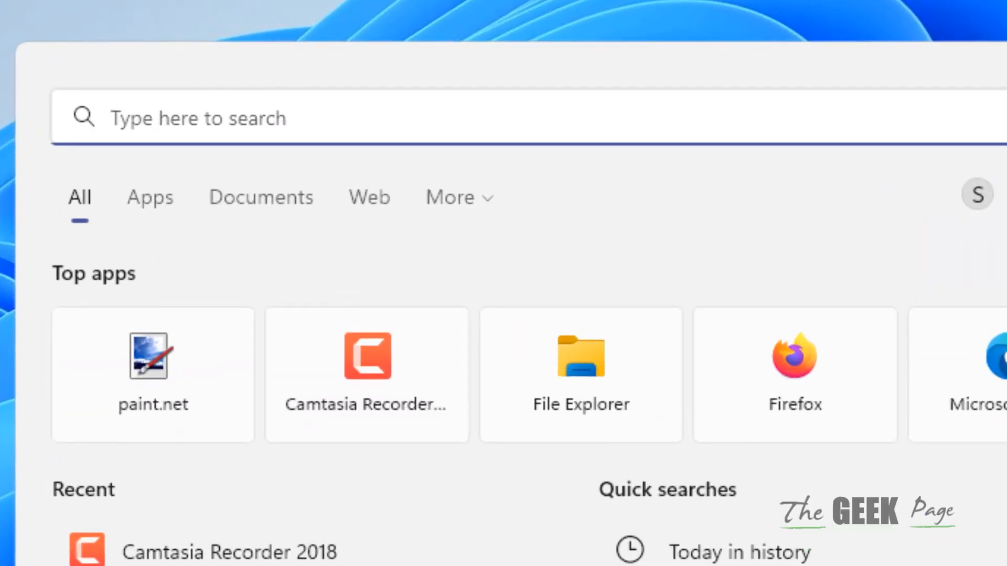
text(NCPA.CPL)
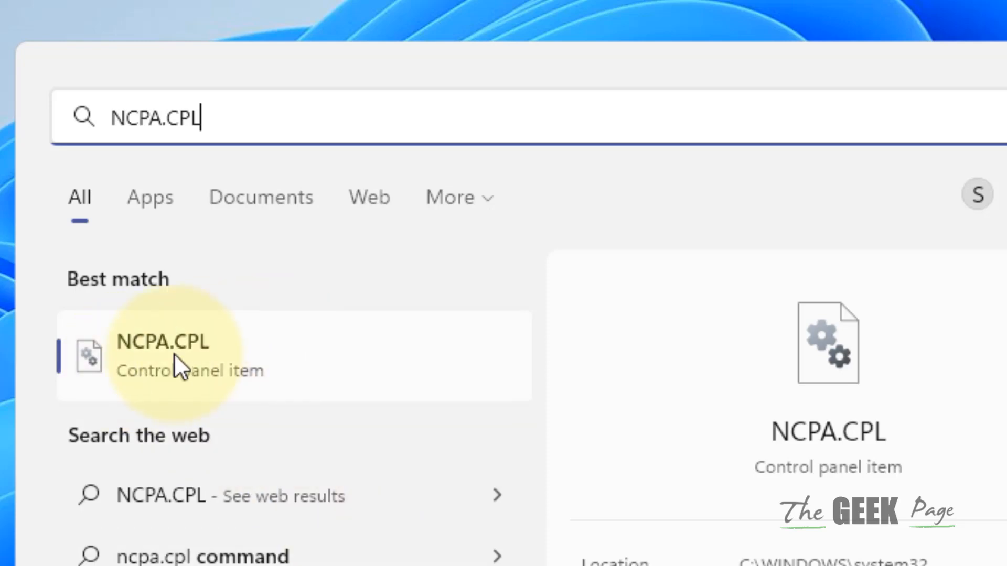
click(162, 342)
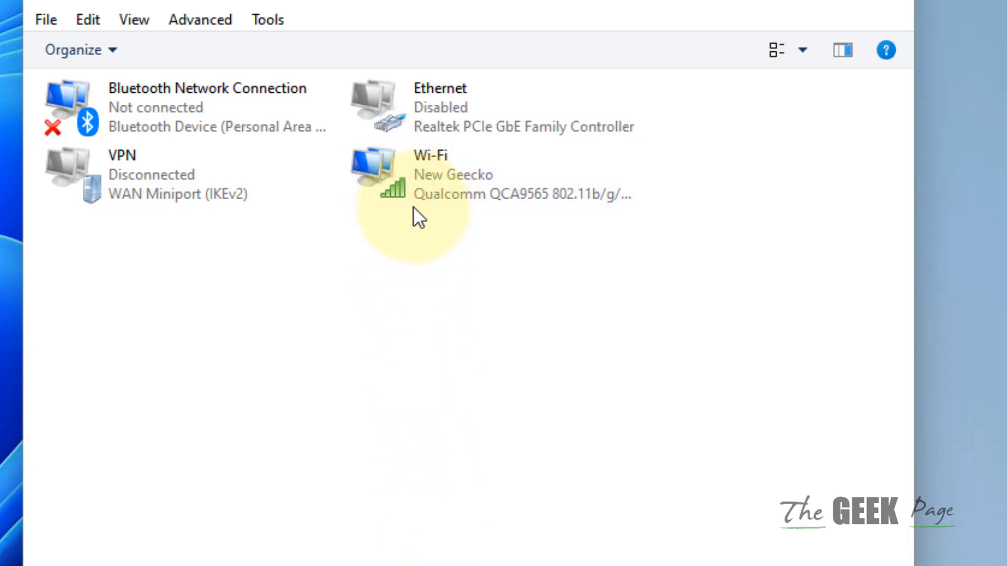
Open the Wi-Fi adapter's Properties, then its Internet Protocol Version 4 (TCP/IPv4) properties
click(449, 174)
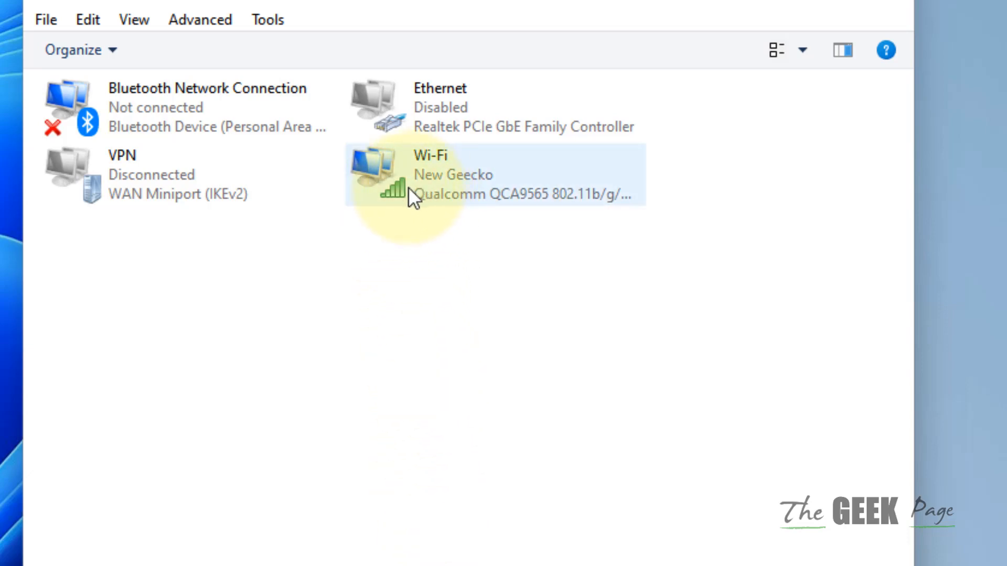
right_click(411, 174)
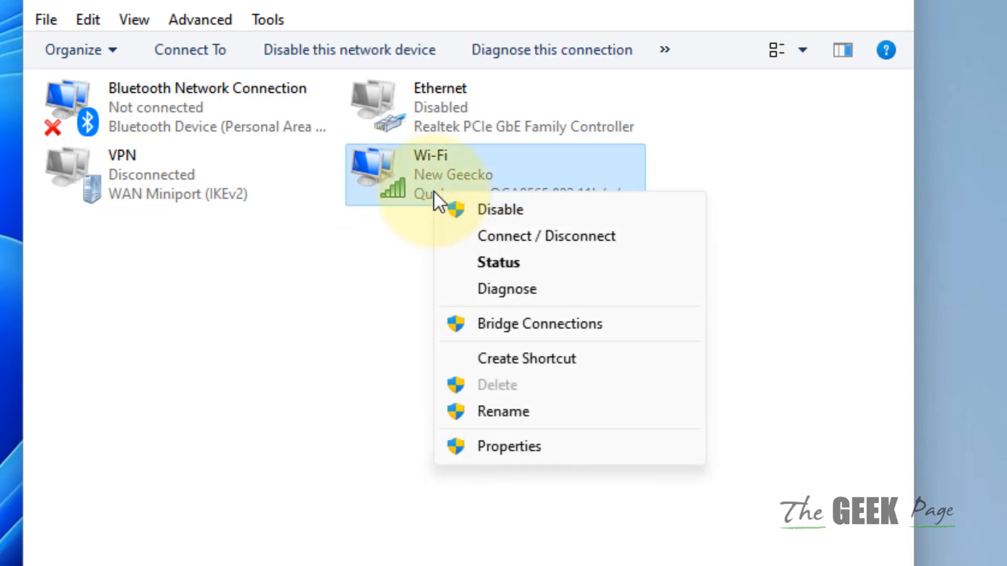
mouse_move(509, 447)
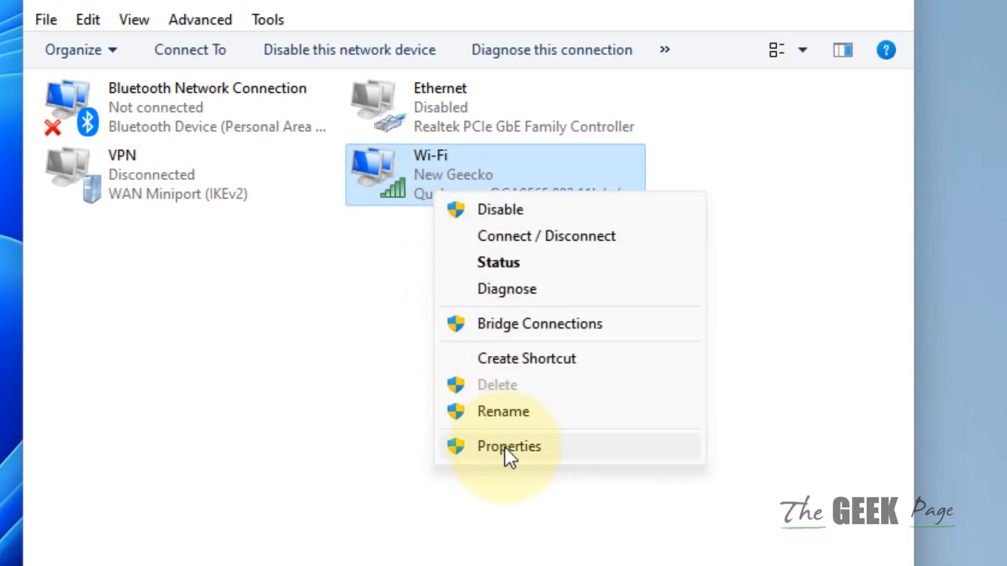
click(508, 446)
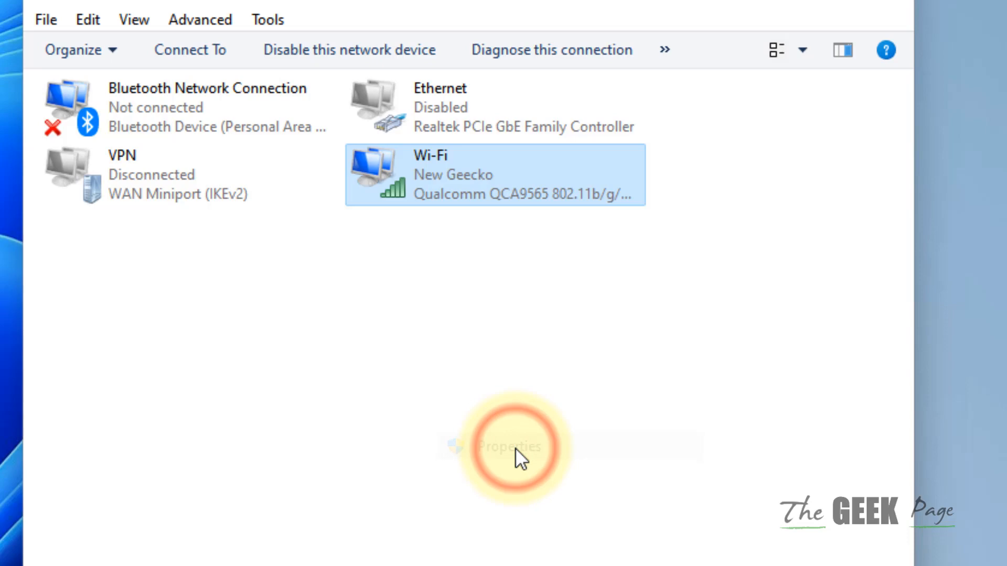
click(510, 447)
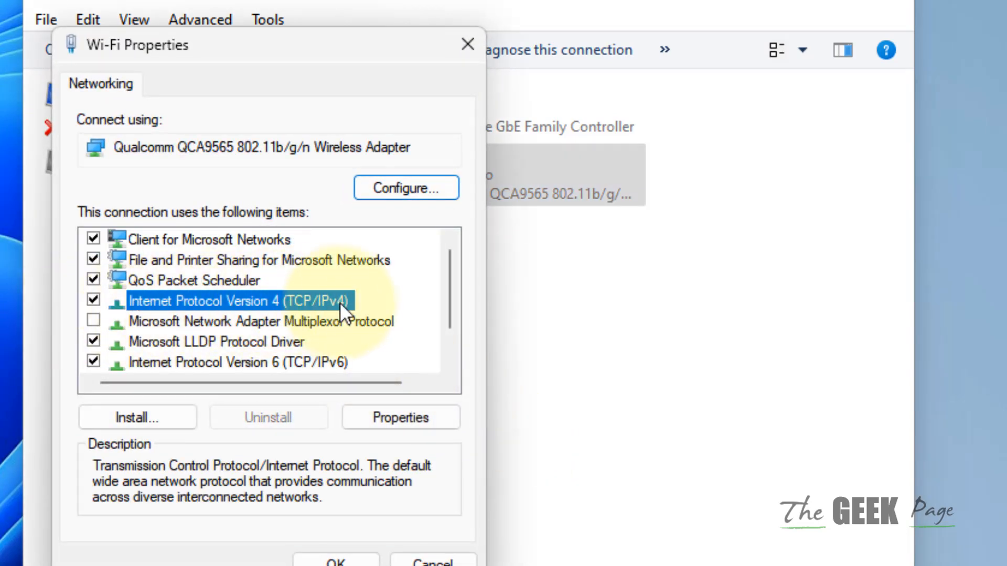
click(266, 301)
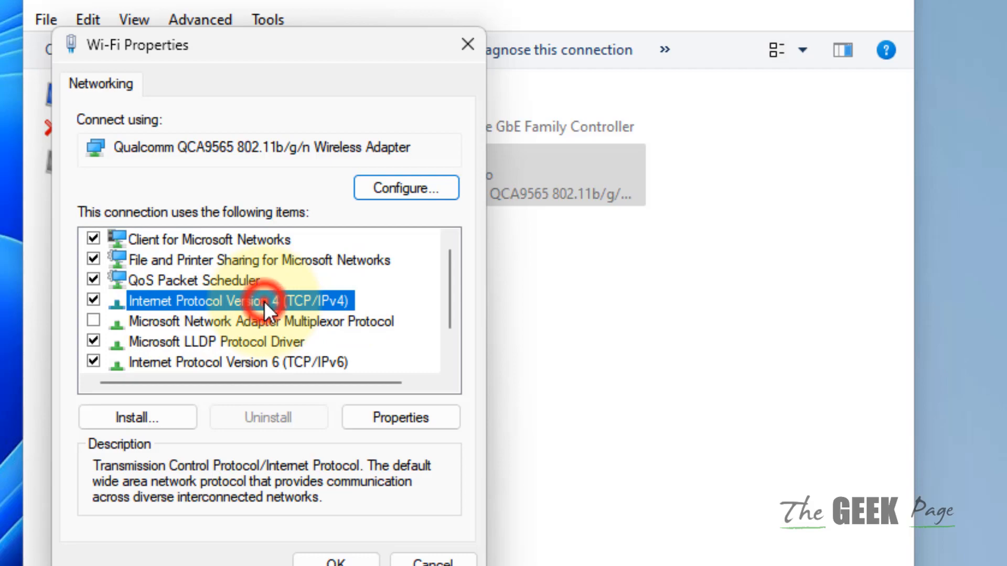
click(400, 418)
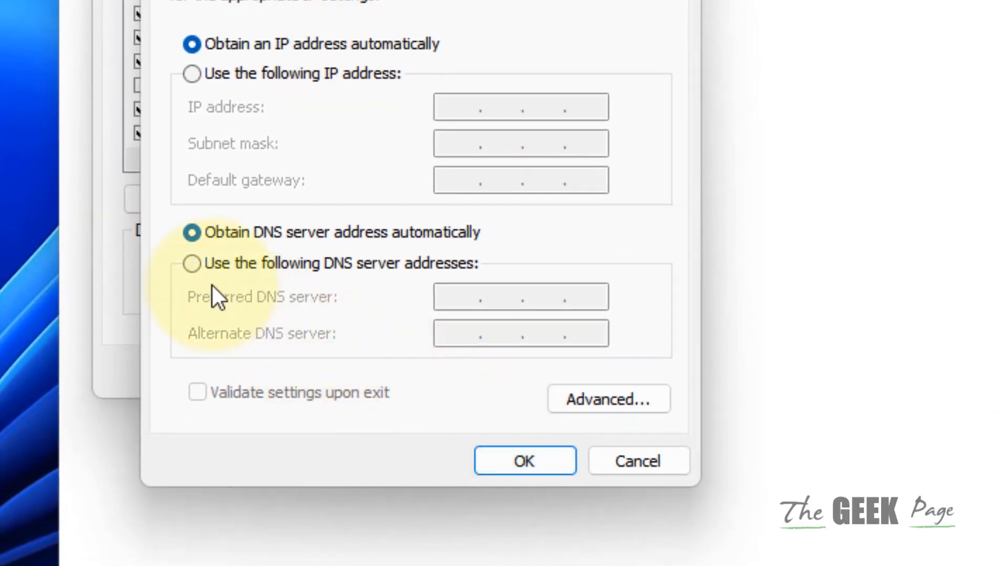
Use manual DNS with preferred 208.67.222.222 and alternate 208.67.220.220, then confirm
click(192, 264)
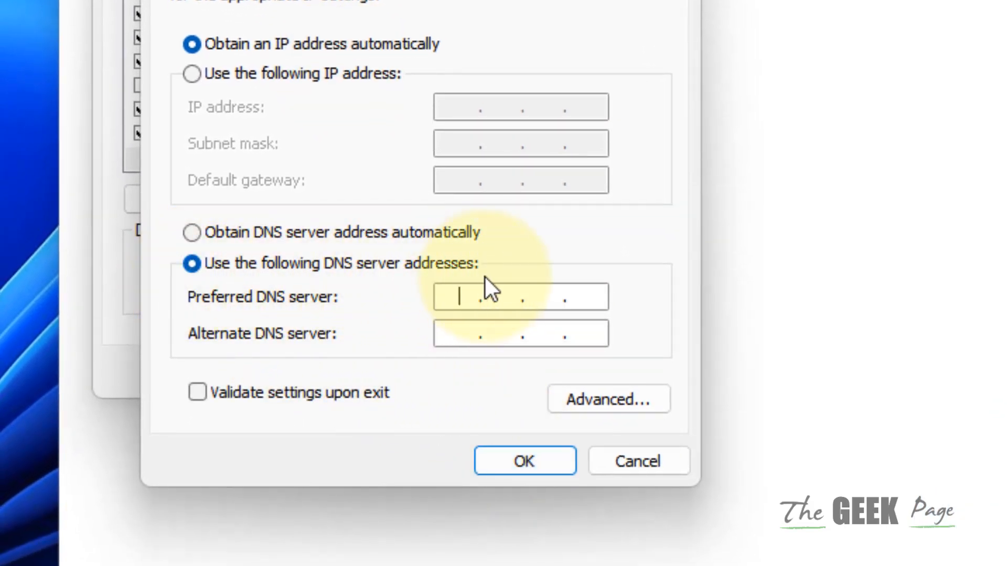
mouse_move(427, 372)
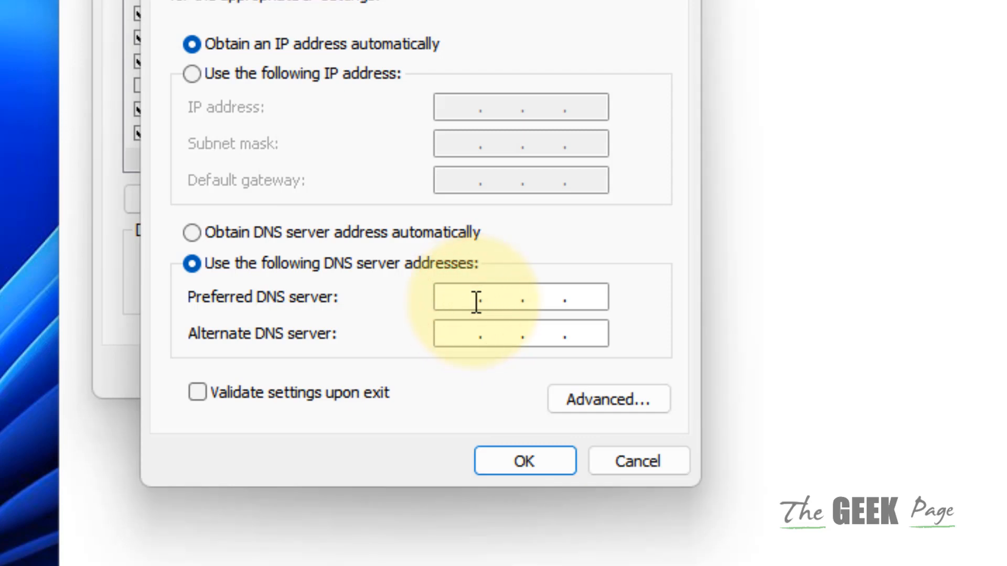
text(208)
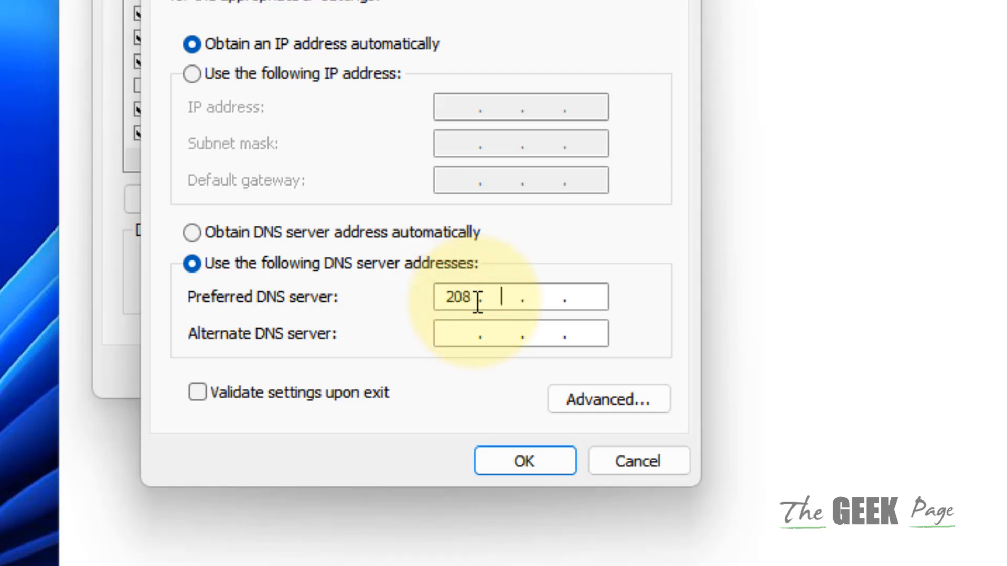
text(67)
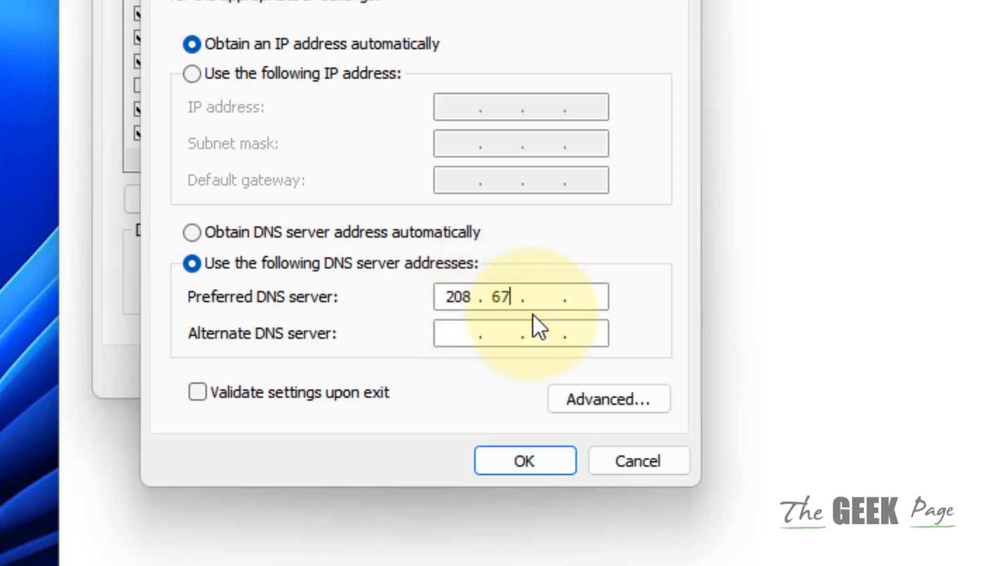
text(222.2)
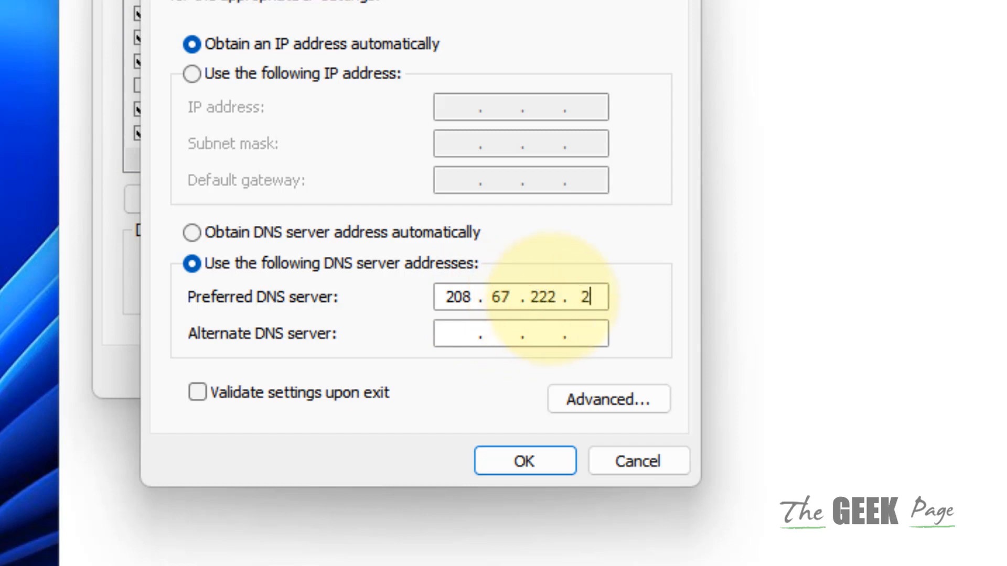
text(22)
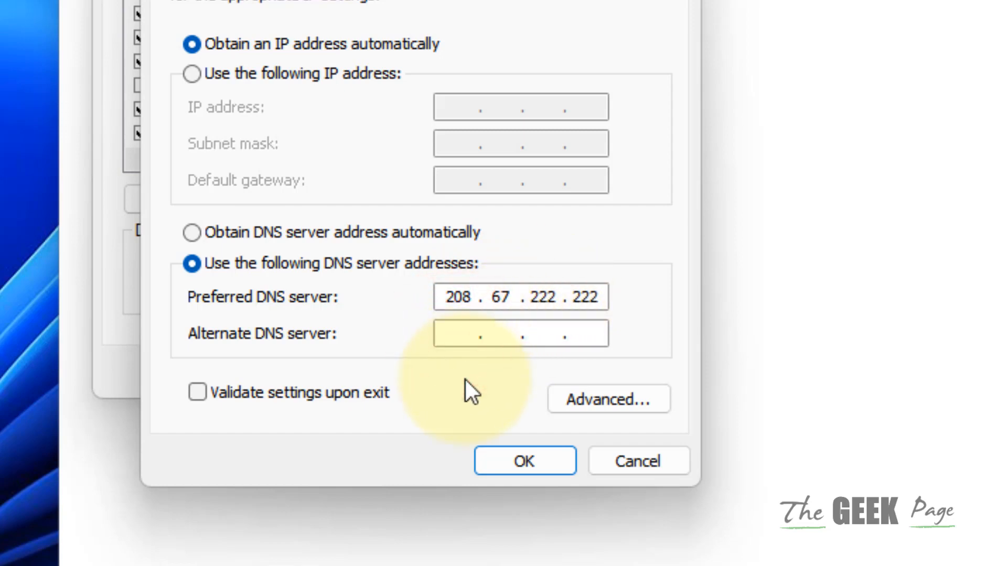
text(208 . . .)
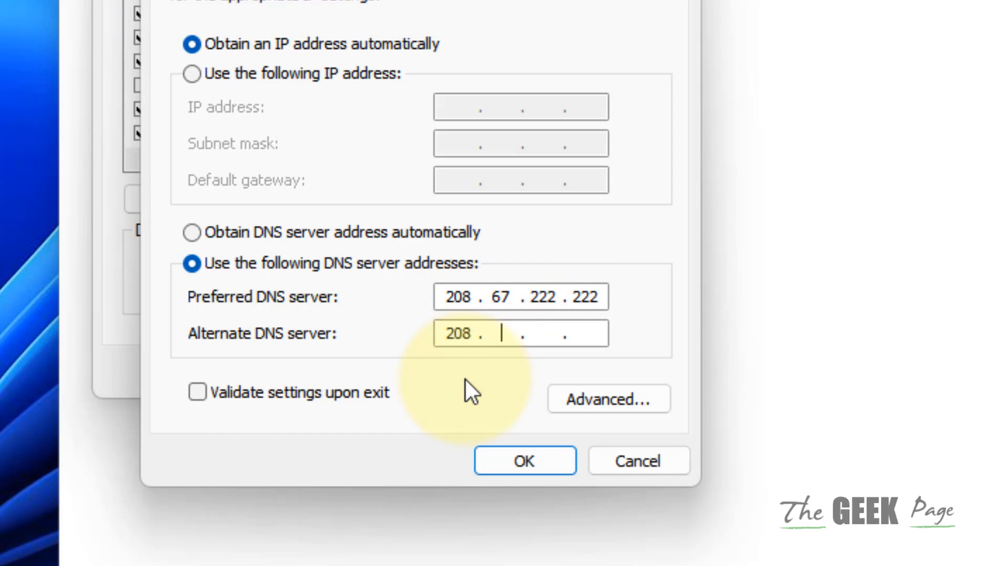
text(67)
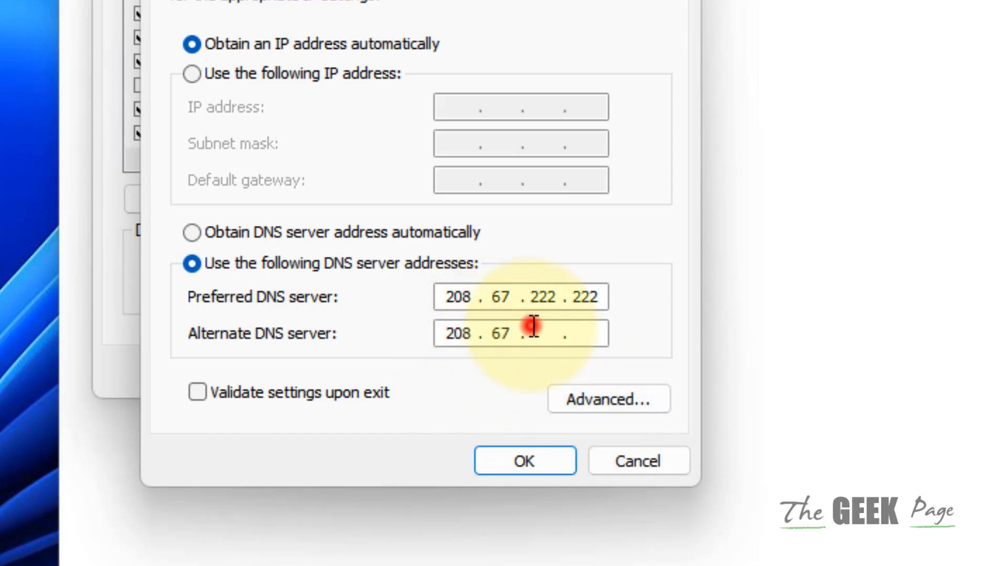
text(220)
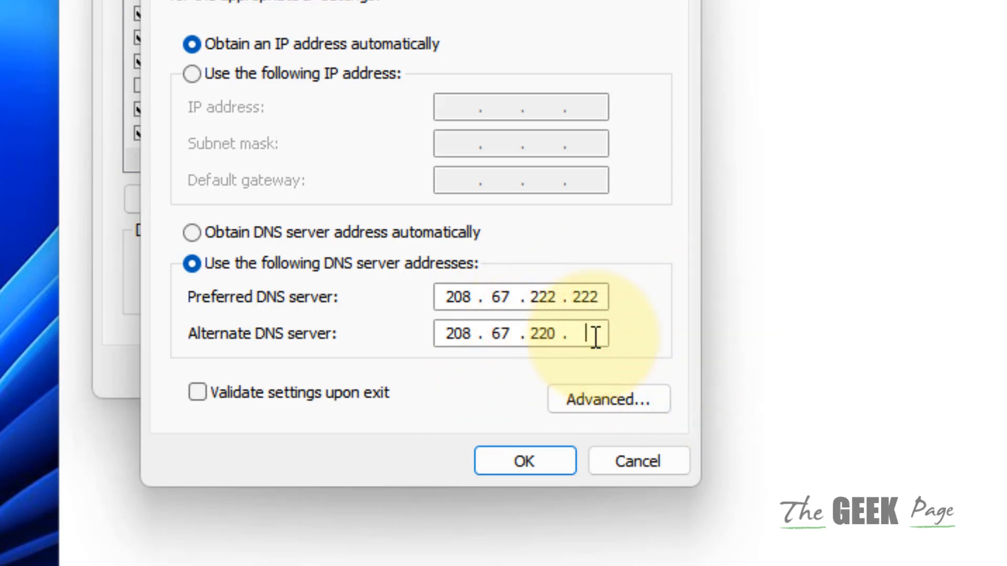
click(524, 461)
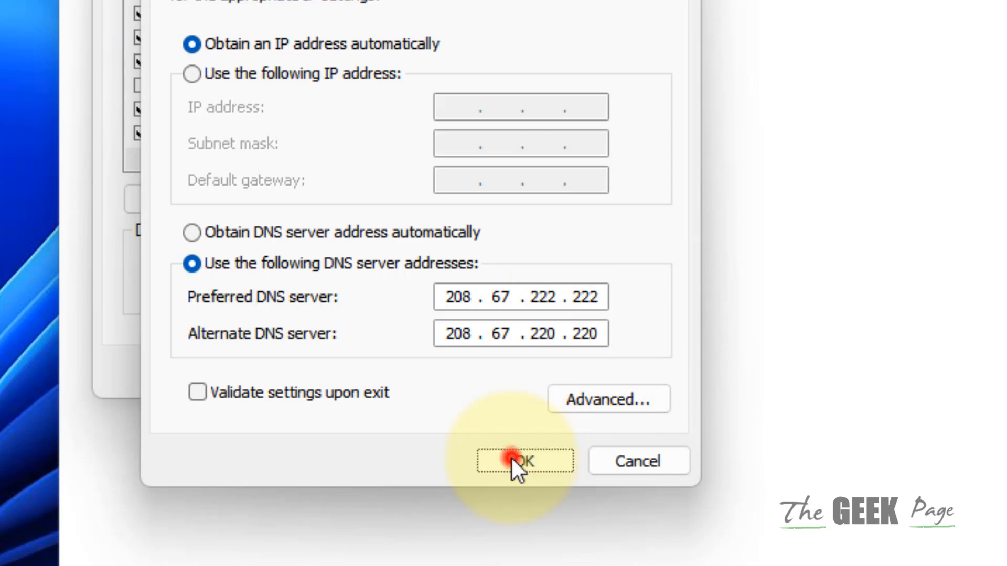
Confirm the Wi-Fi Properties with OK, then right-click Ethernet and dismiss its menu
click(524, 461)
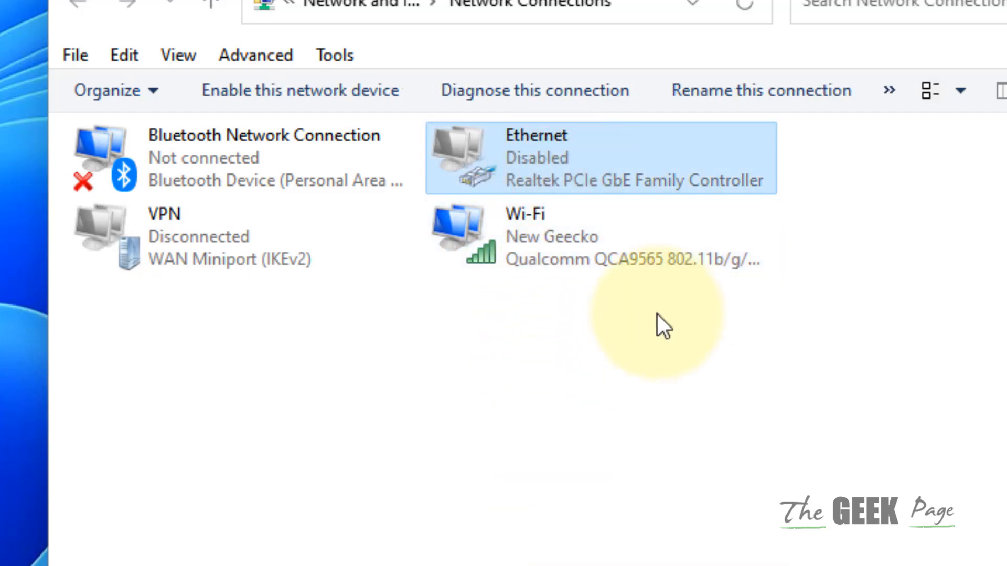
right_click(600, 158)
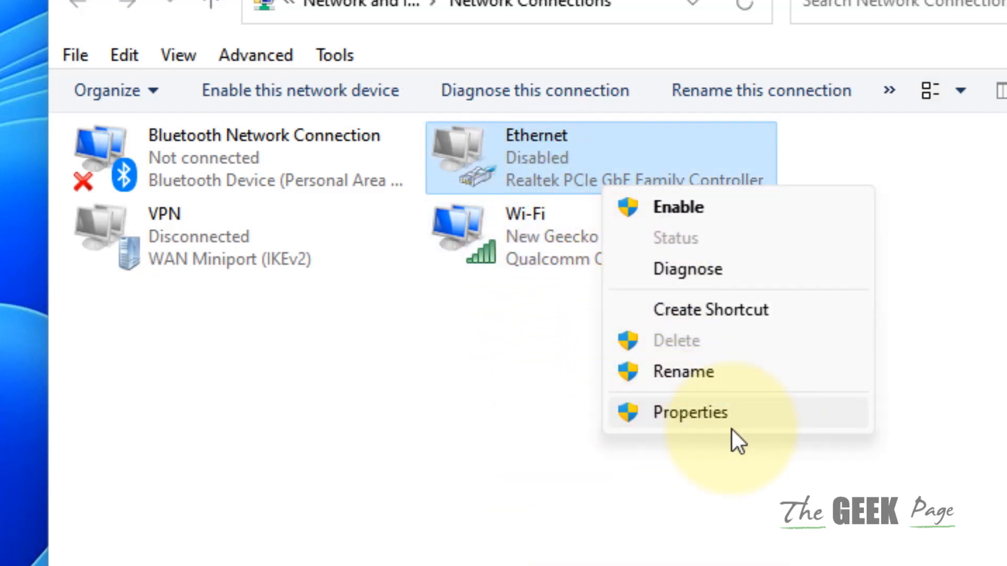
click(689, 412)
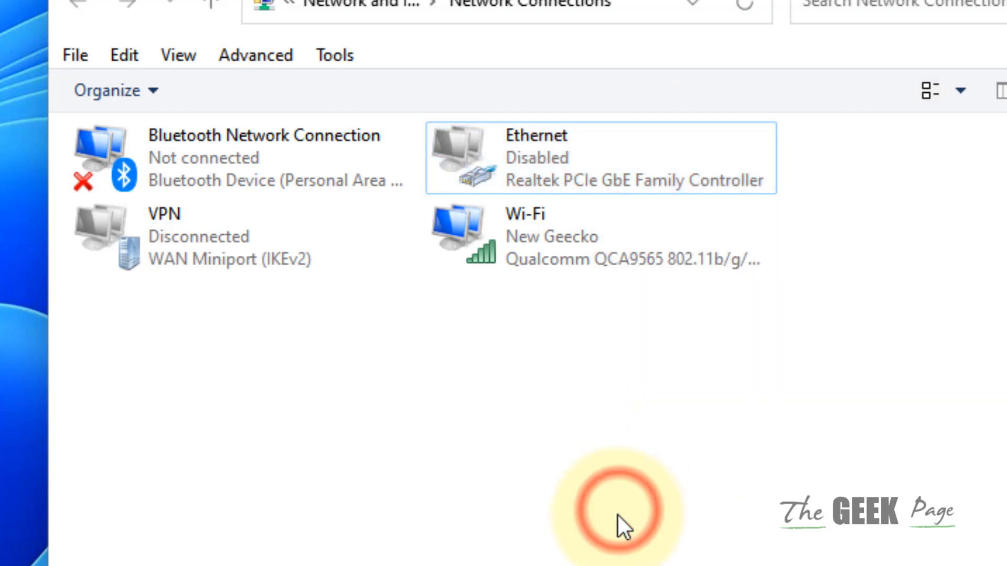